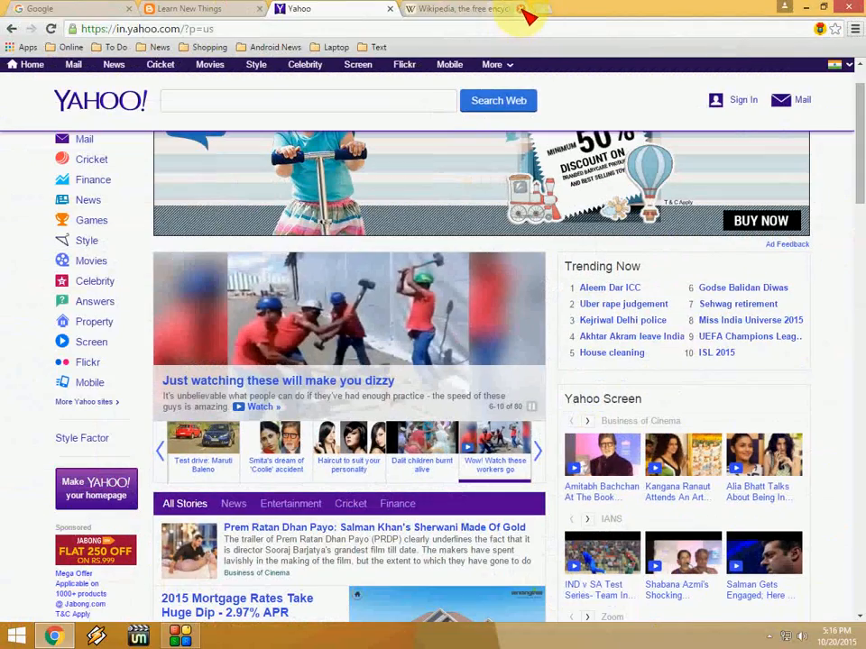
Step: Close the Wikipedia tab, leaving only the Google tab
left_click(187, 8)
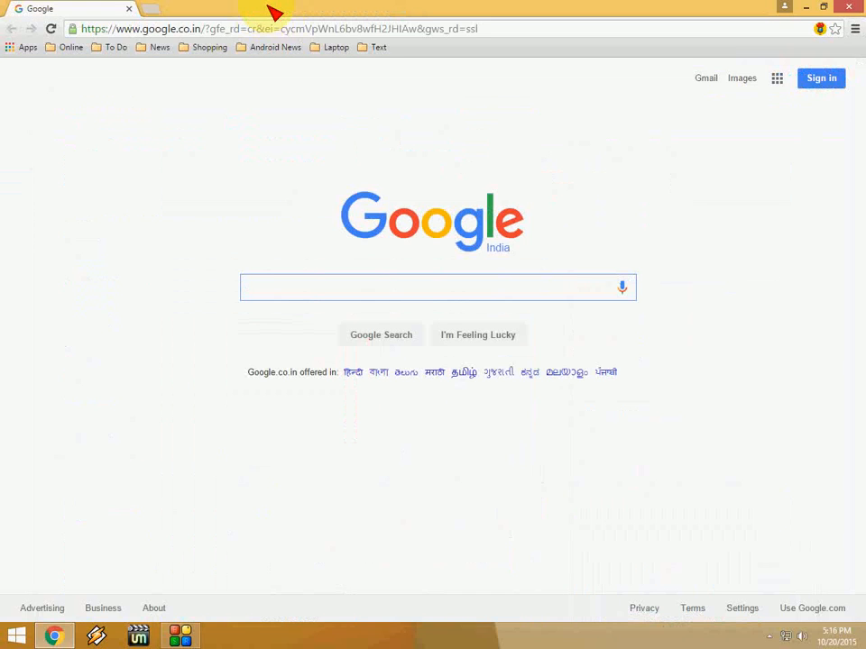
Step: Reopen the recently closed tabs, starting with Learn New Things beside Google
left_click(438, 287)
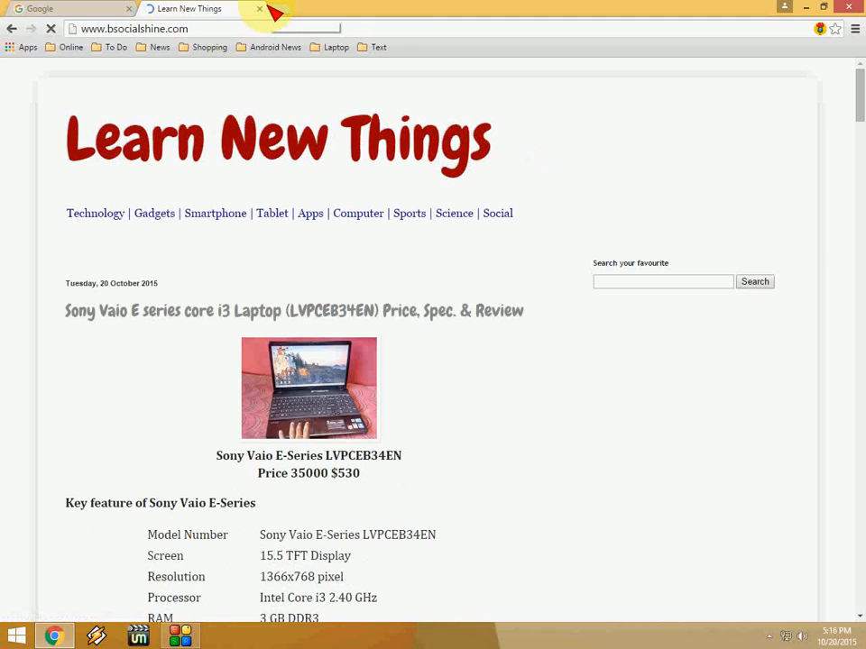
left_click(413, 8)
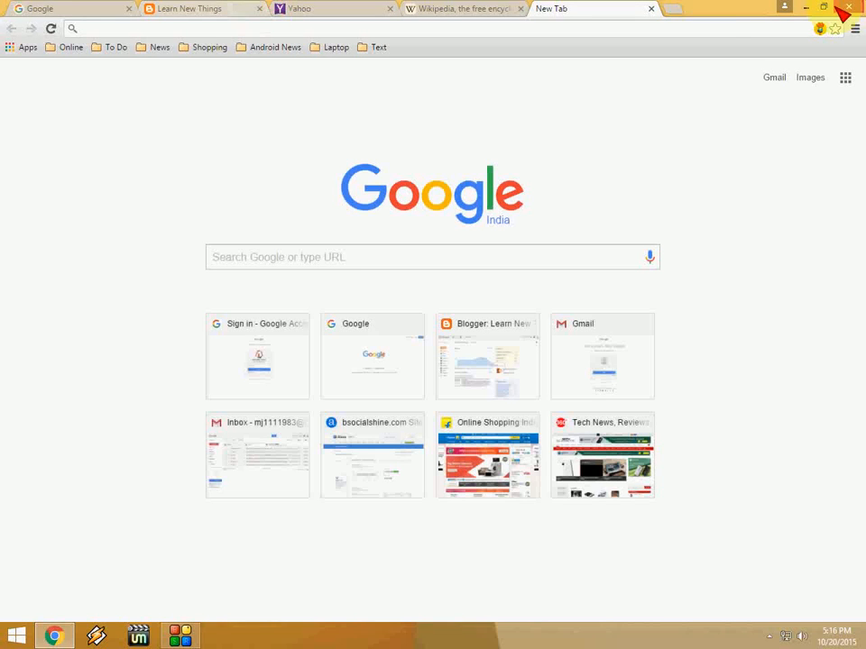
Step: Close the blank New Tab and open a fresh New Tab alongside the four tabs
left_click(465, 8)
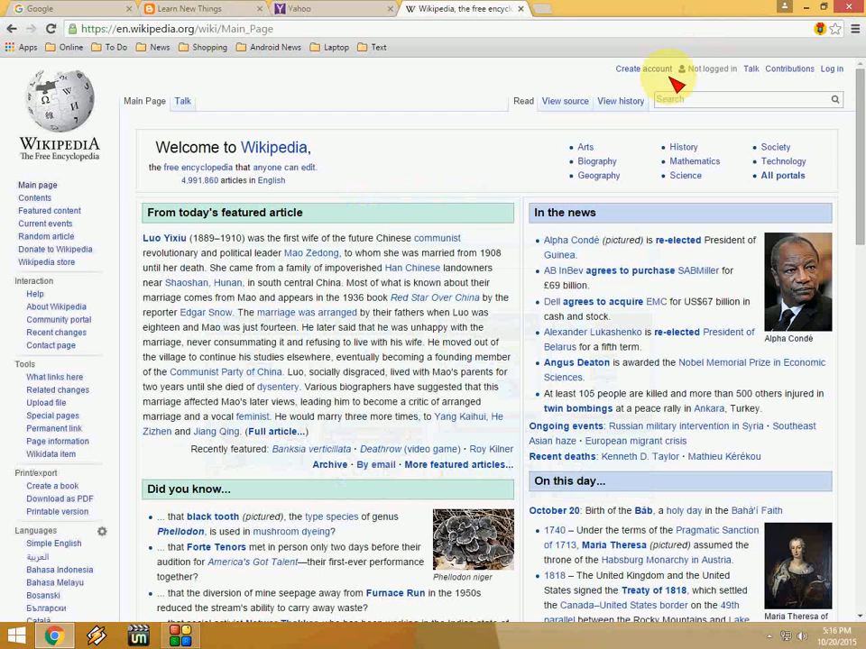
left_click(674, 8)
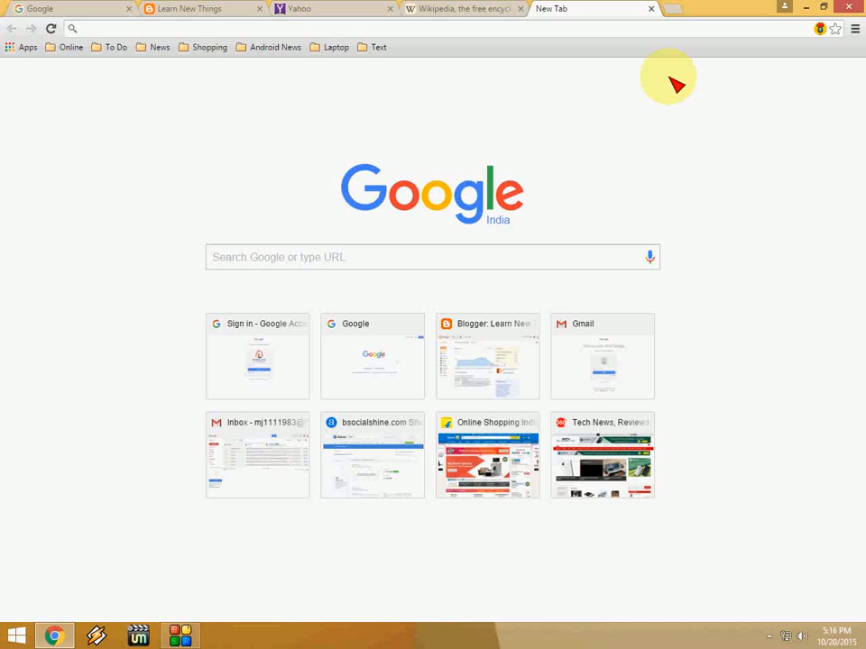